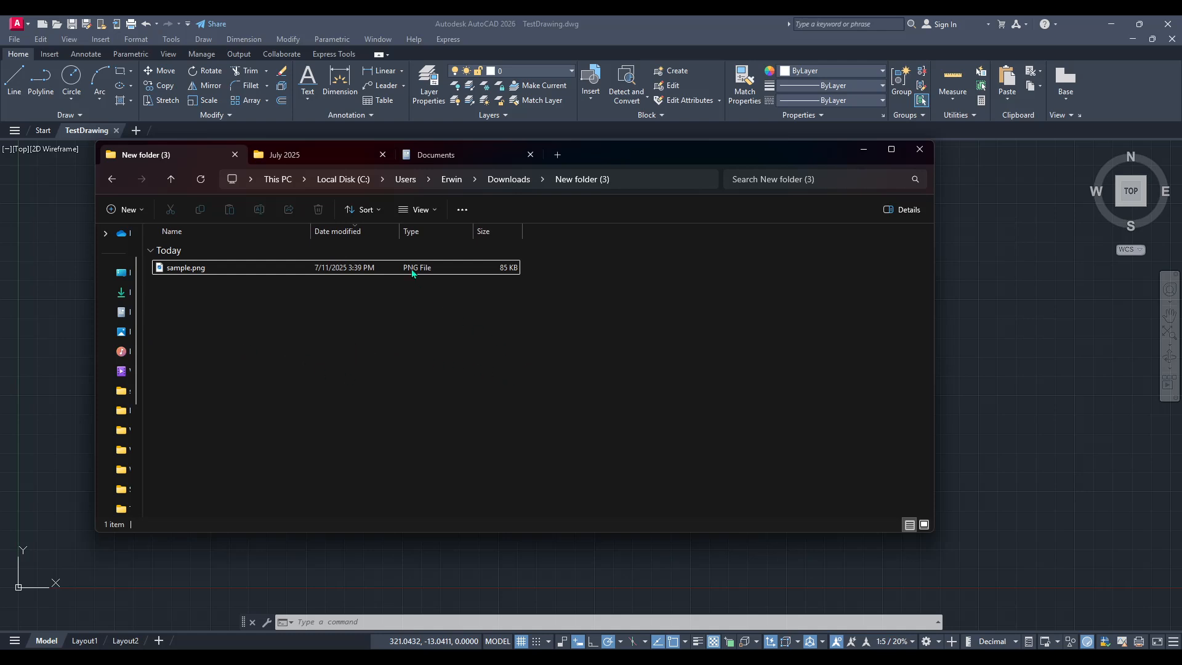
Step: View sample.png with its four black-outline house icons in Windows Photos
click(186, 267)
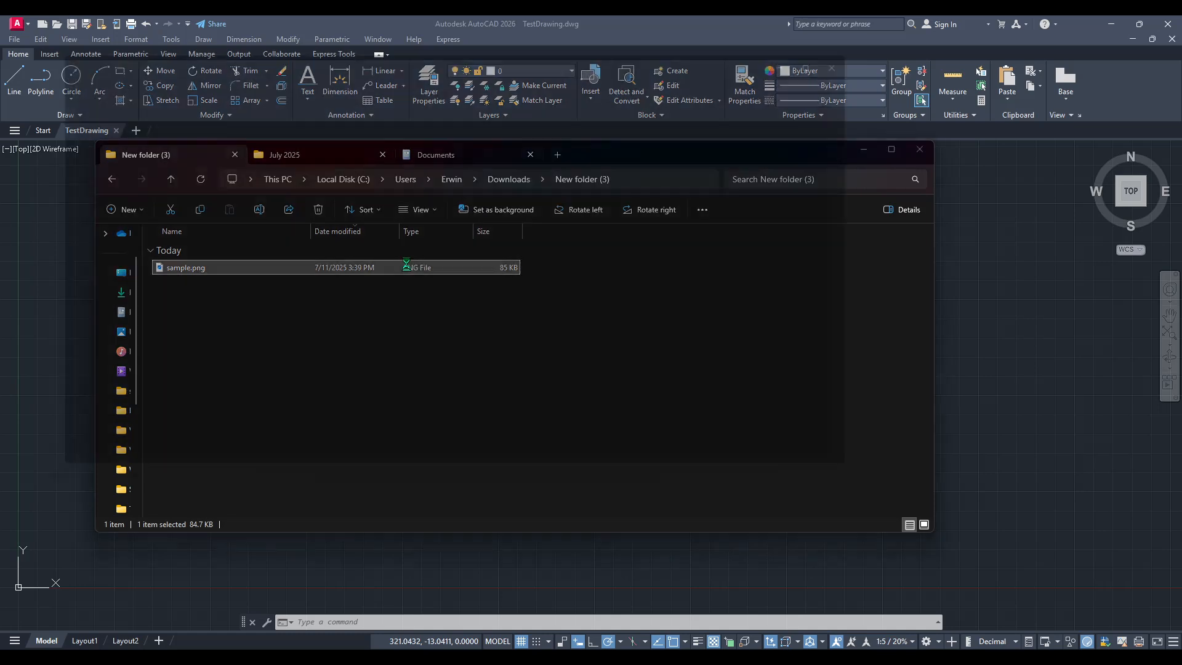
double_click(186, 267)
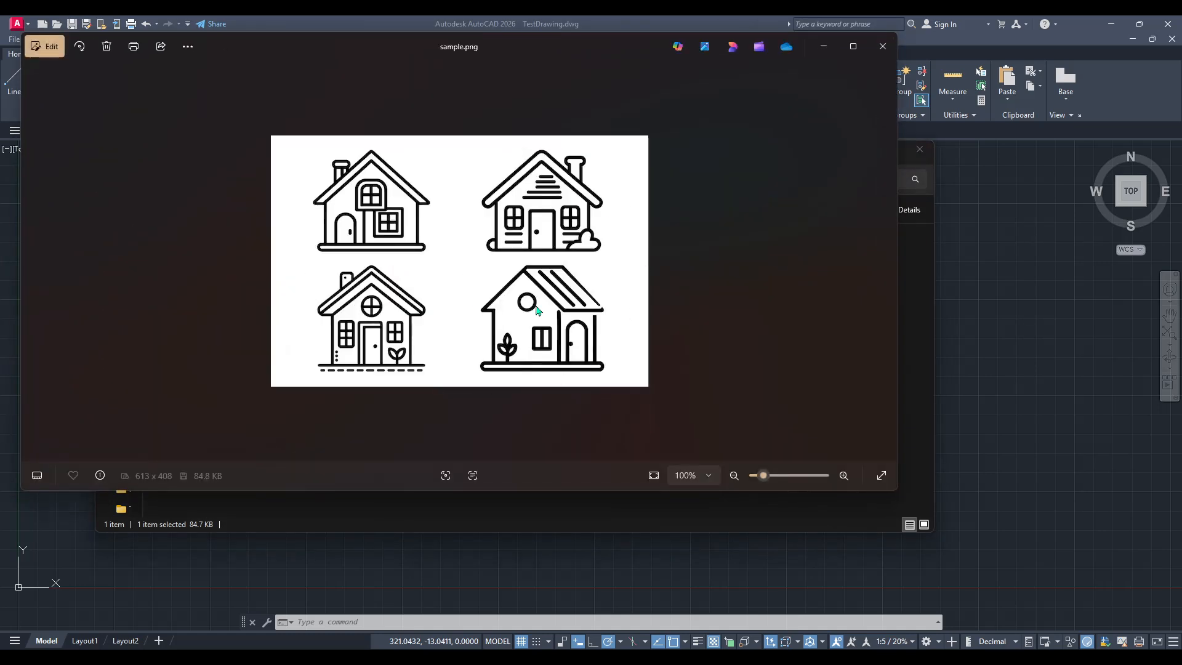
mouse_move(465, 219)
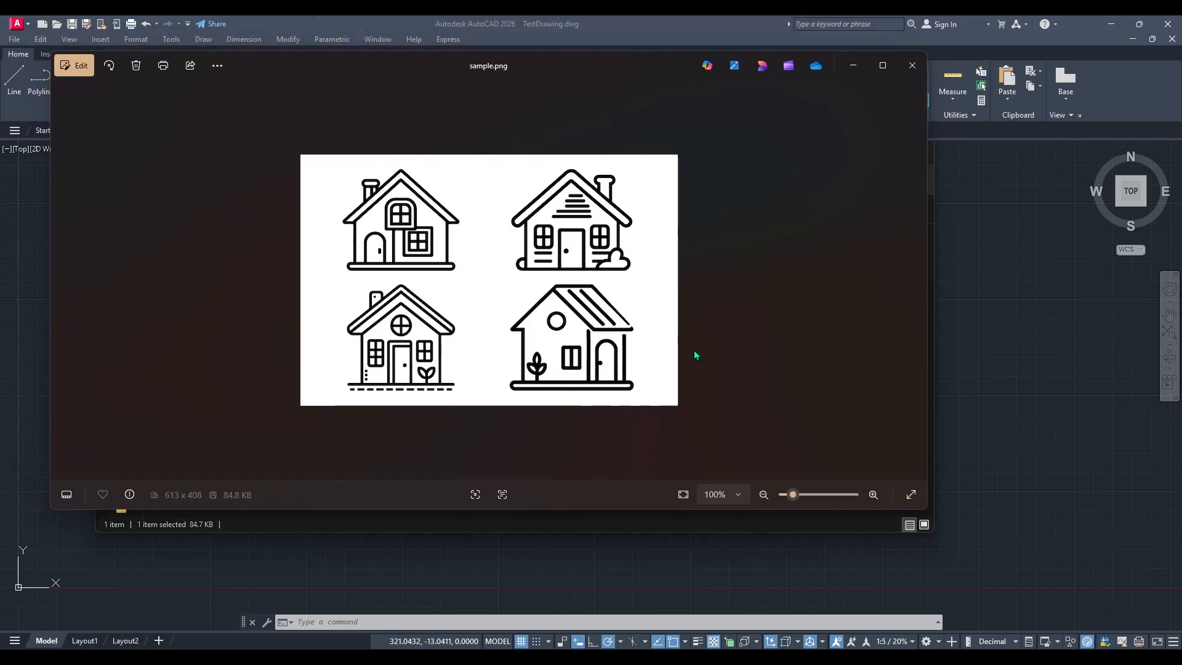
mouse_move(676, 359)
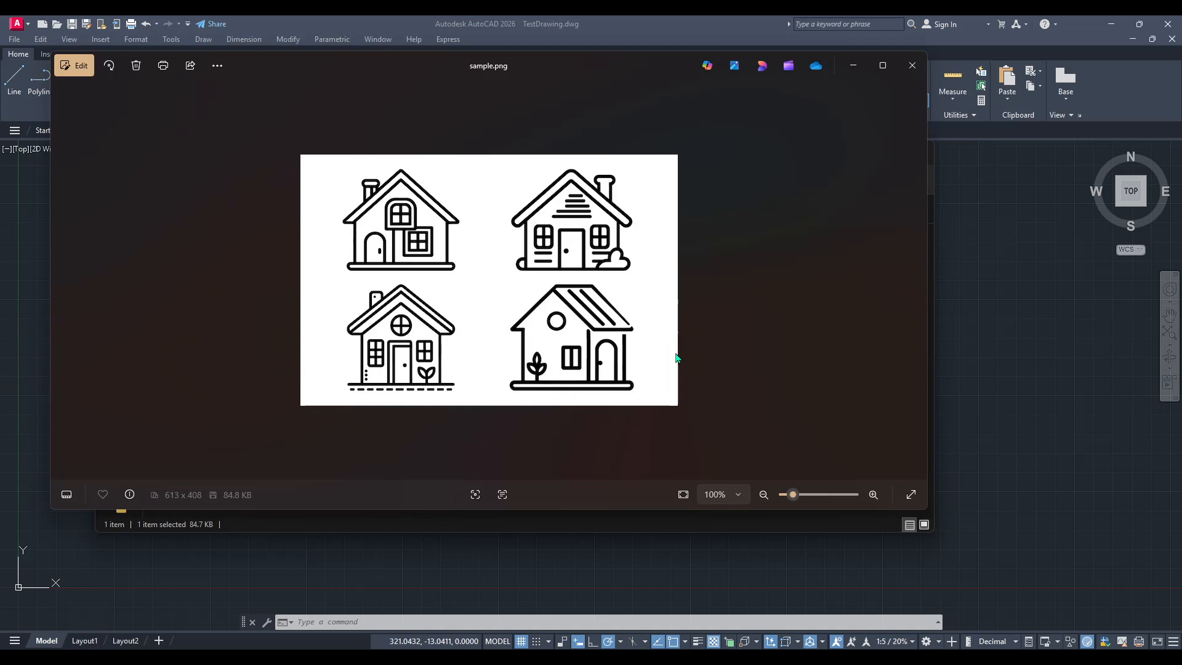
mouse_move(723, 335)
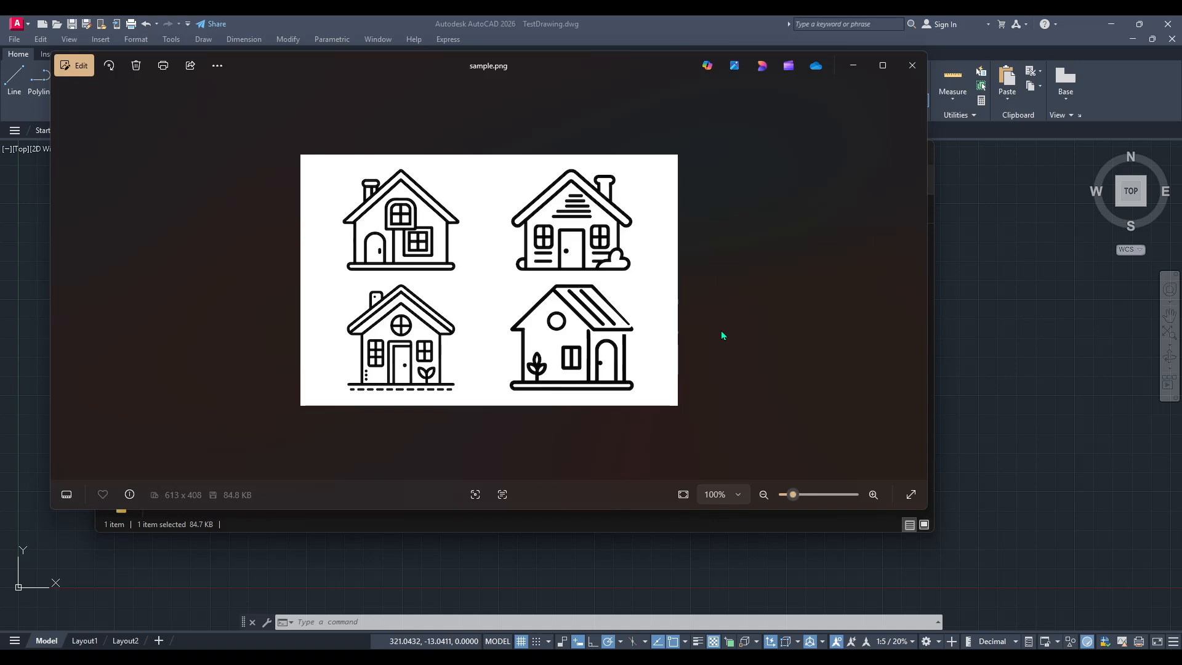
mouse_move(564, 296)
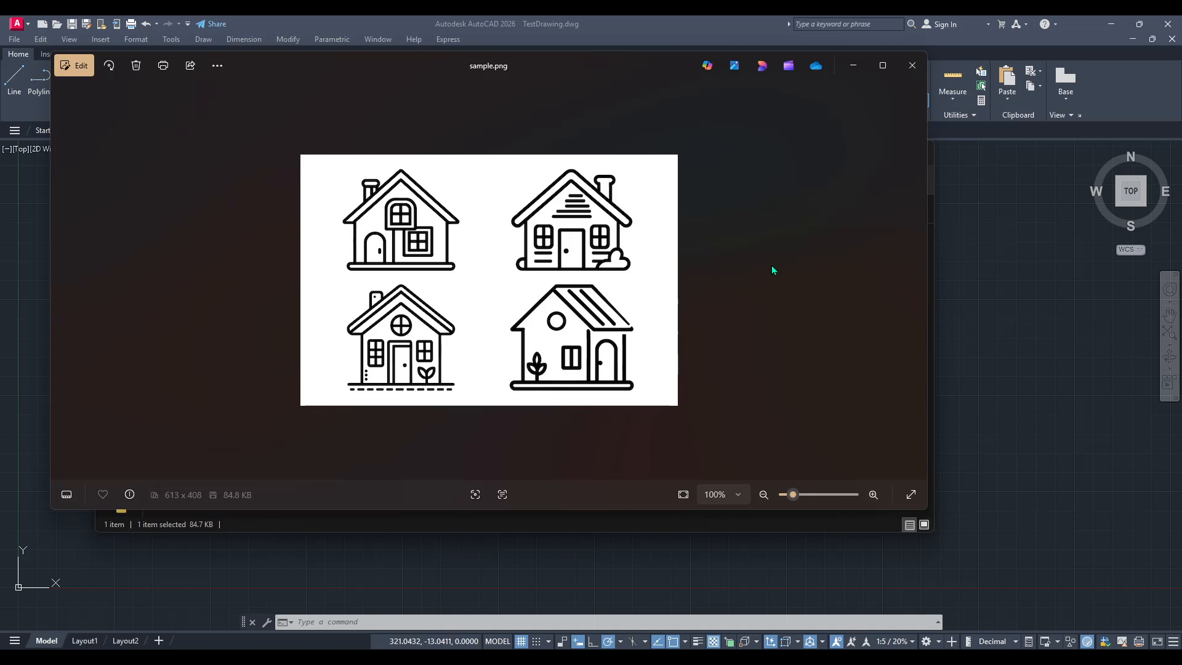
mouse_move(903, 96)
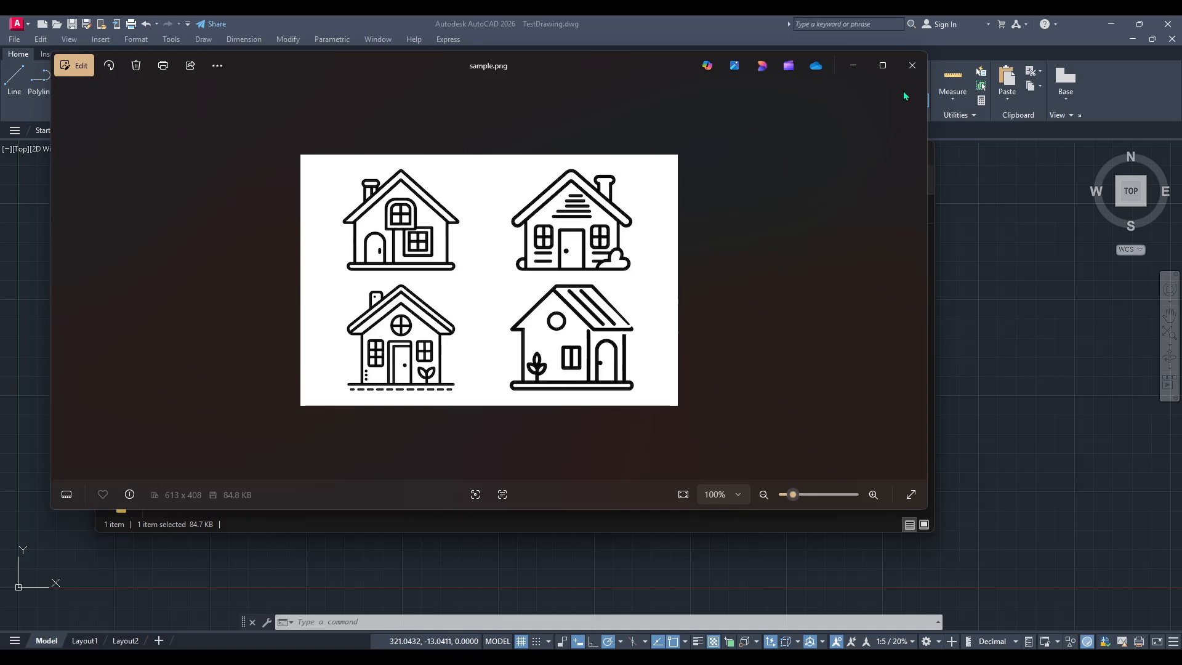
Step: Close the Photos preview of sample.png, returning to File Explorer
click(911, 65)
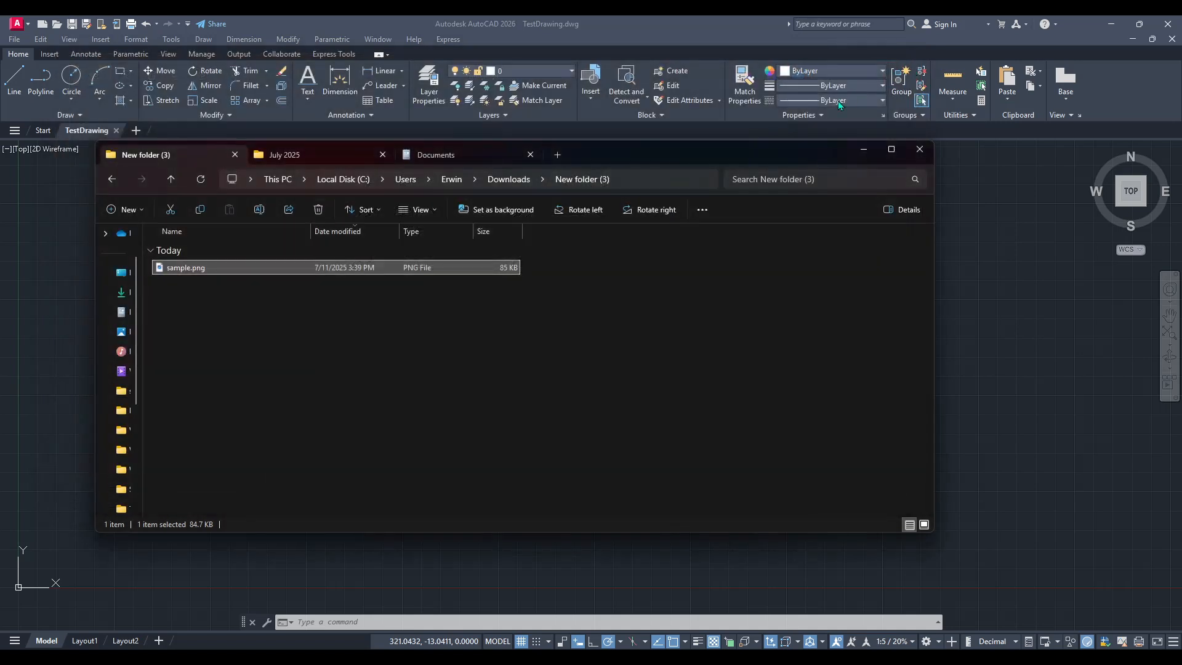
mouse_move(495, 334)
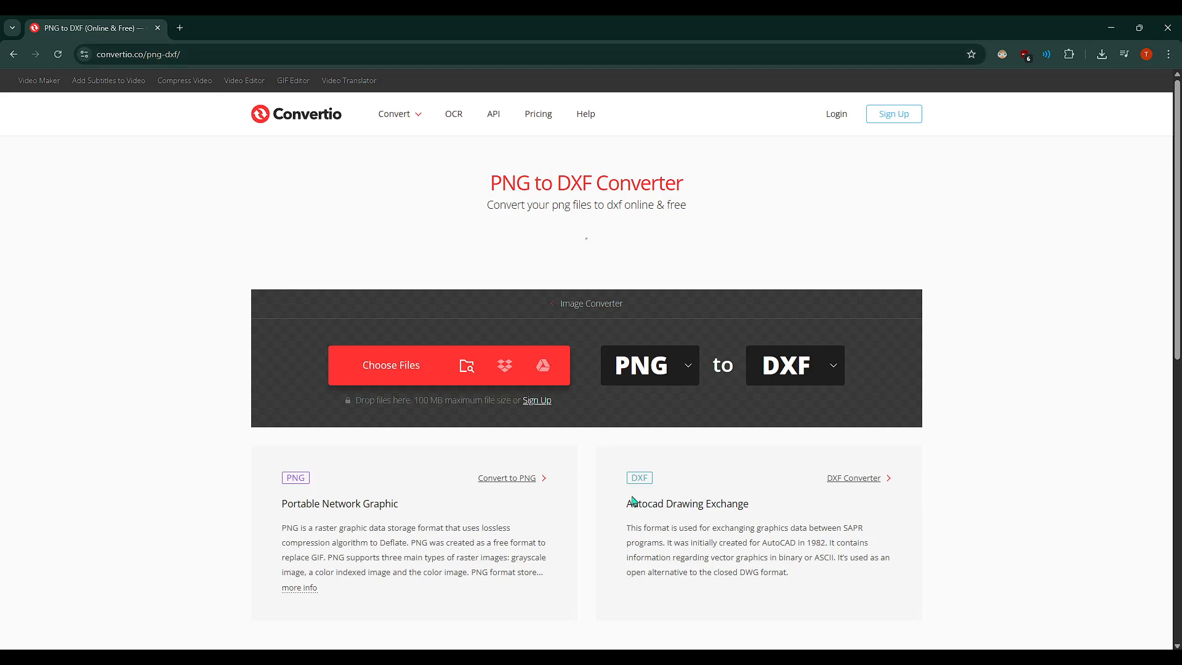
Step: Drop sample.png onto the Convertio PNG to DXF page so it is listed for conversion
click(390, 364)
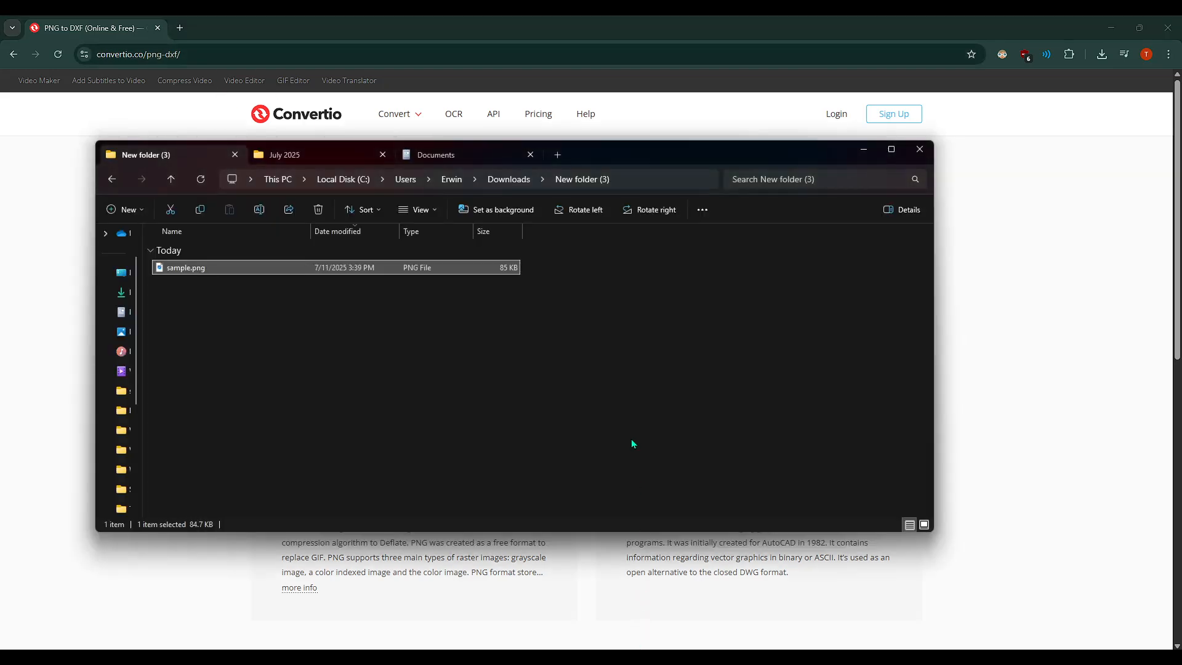
mouse_move(414, 269)
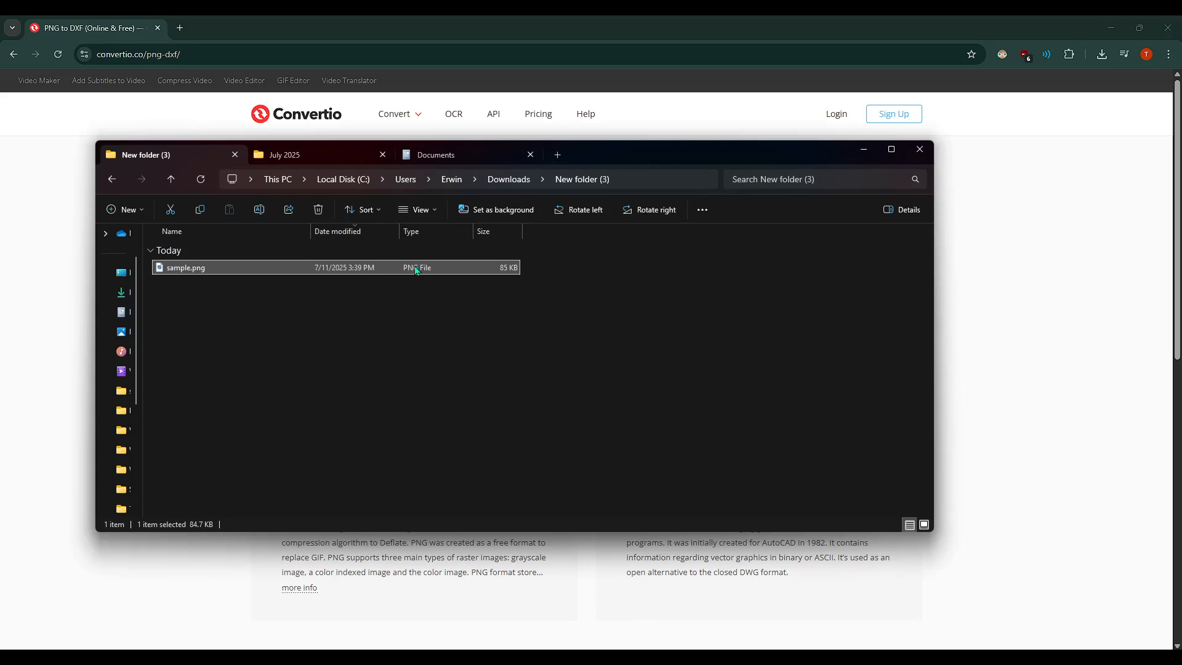
drag(186, 267, 515, 295)
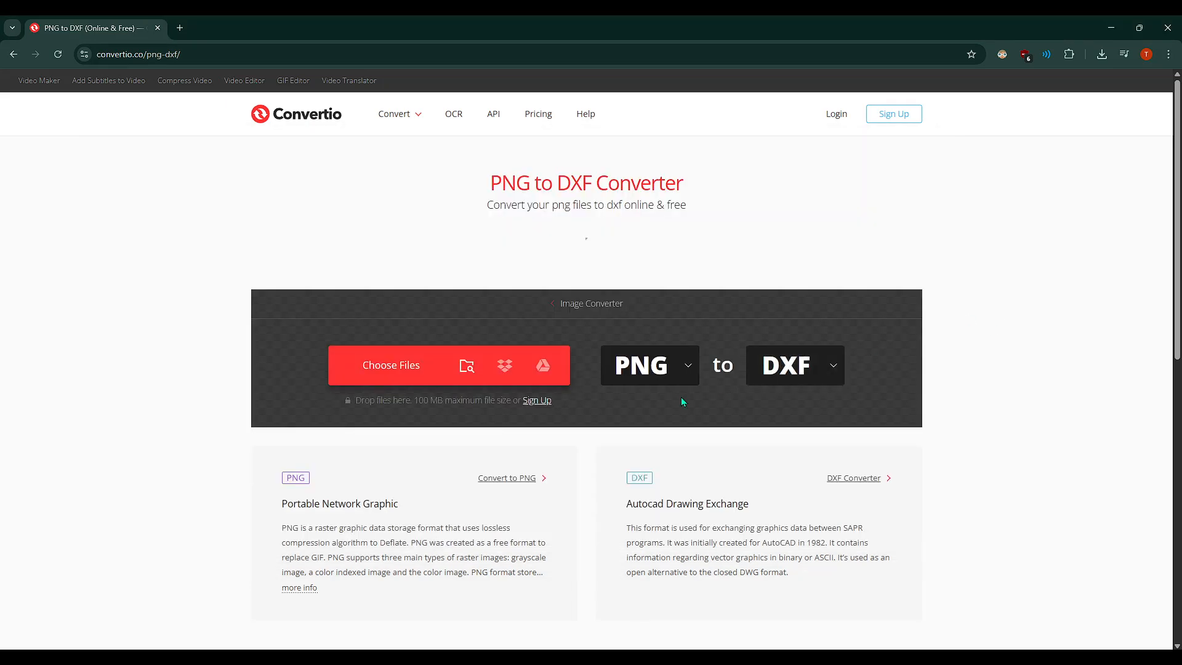
mouse_move(411, 376)
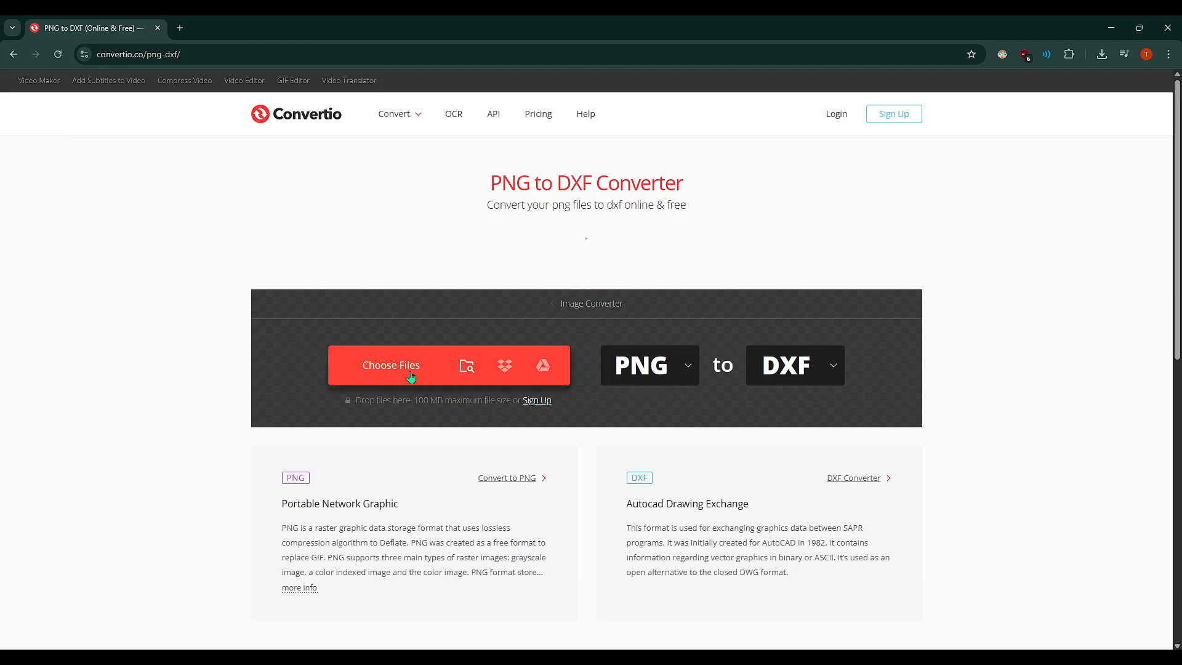
click(390, 365)
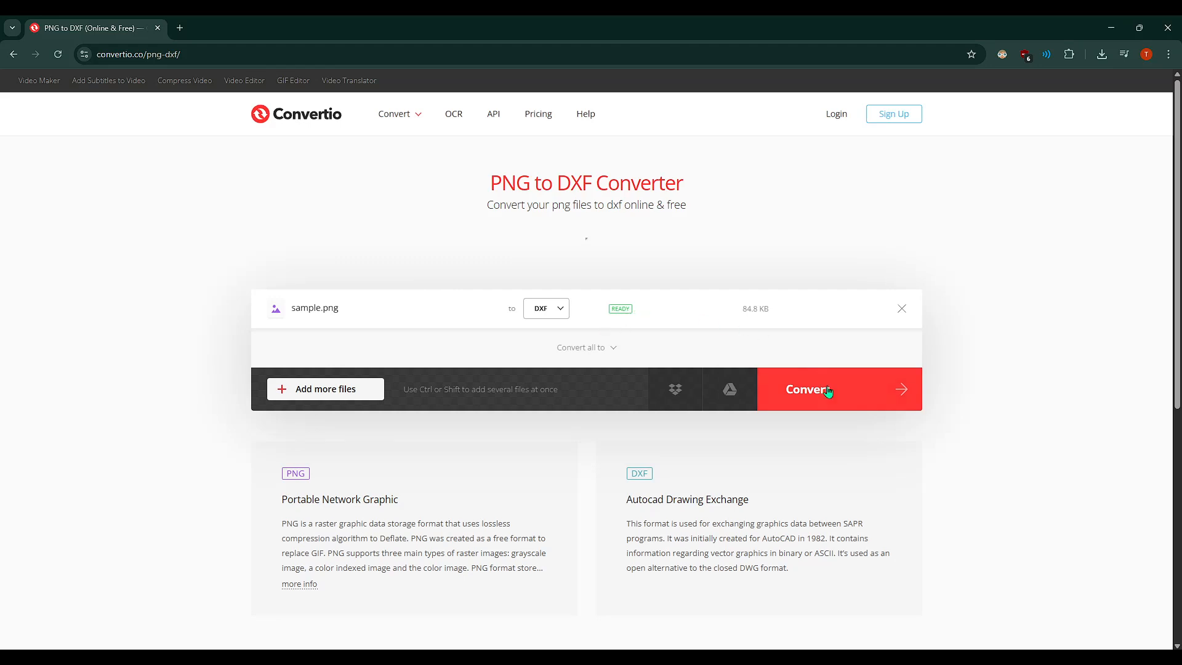
Step: Start converting sample.png to DXF with the red Convert button
click(807, 389)
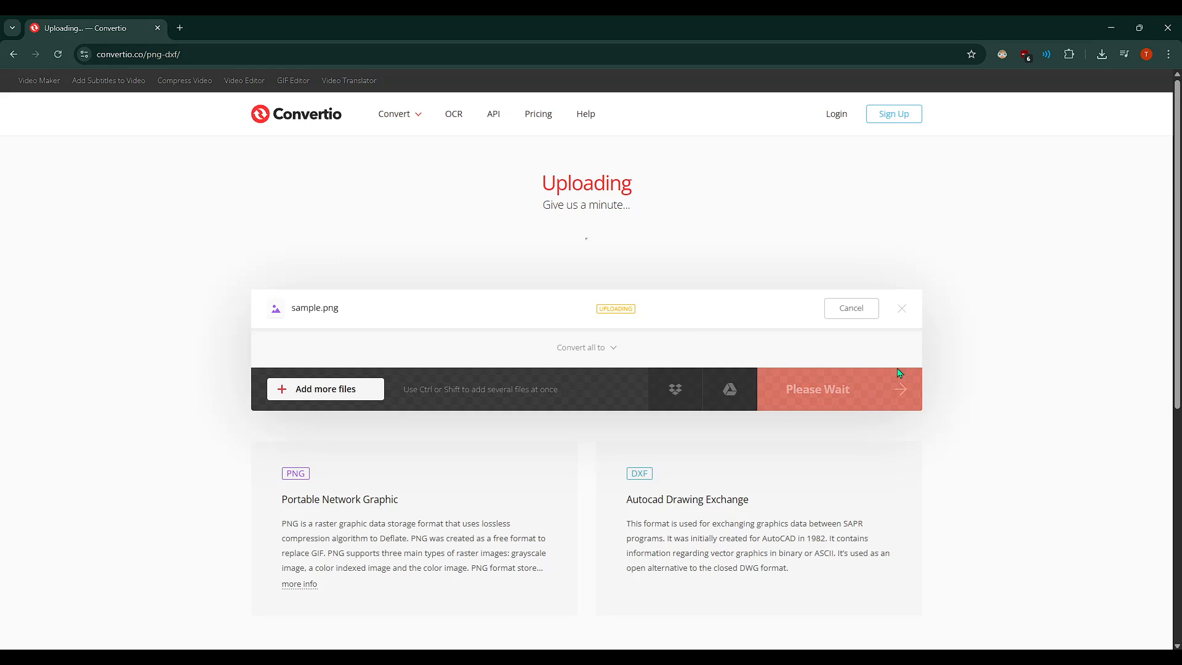
mouse_move(779, 367)
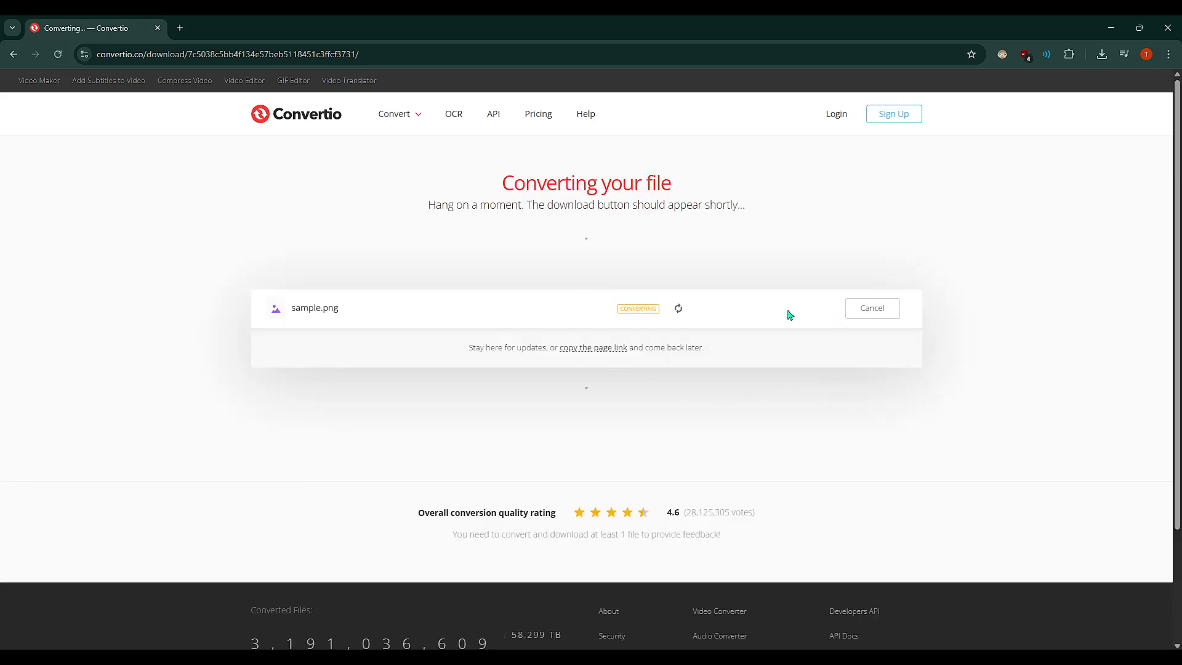
mouse_move(706, 317)
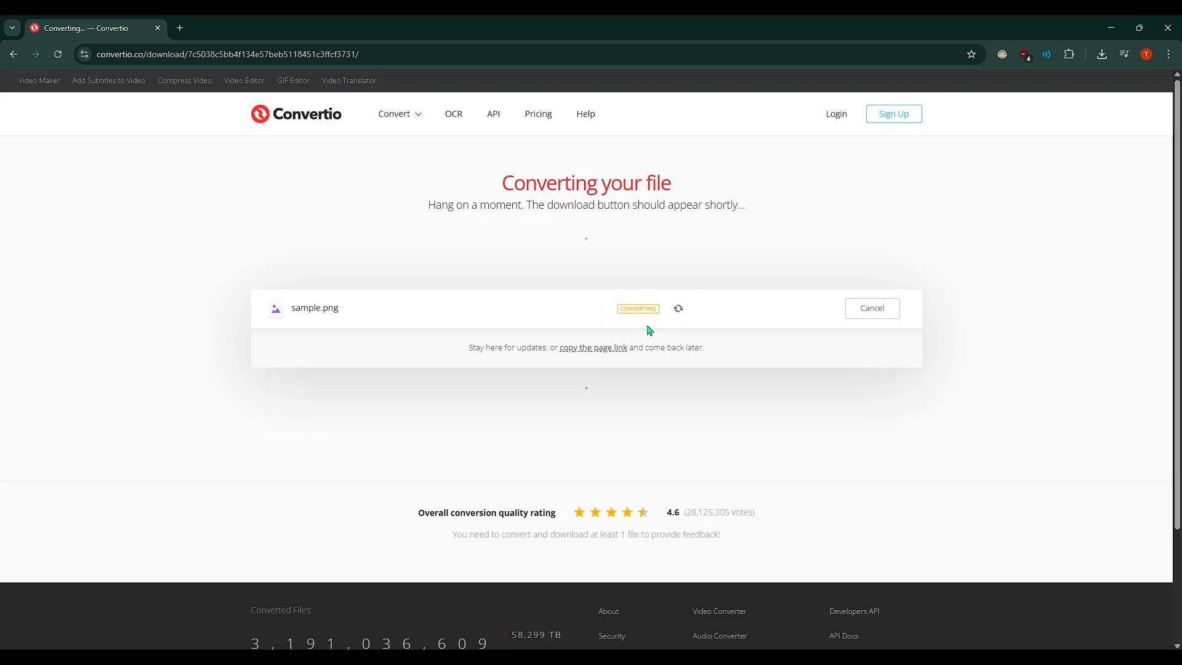
mouse_move(781, 457)
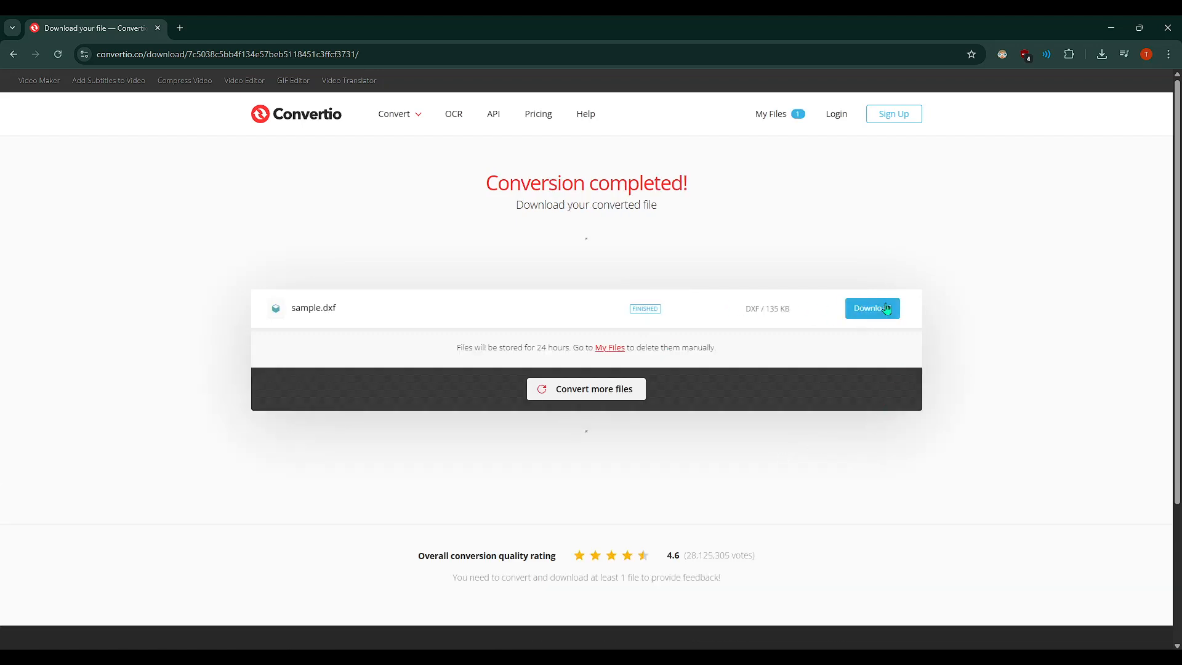
mouse_move(872, 308)
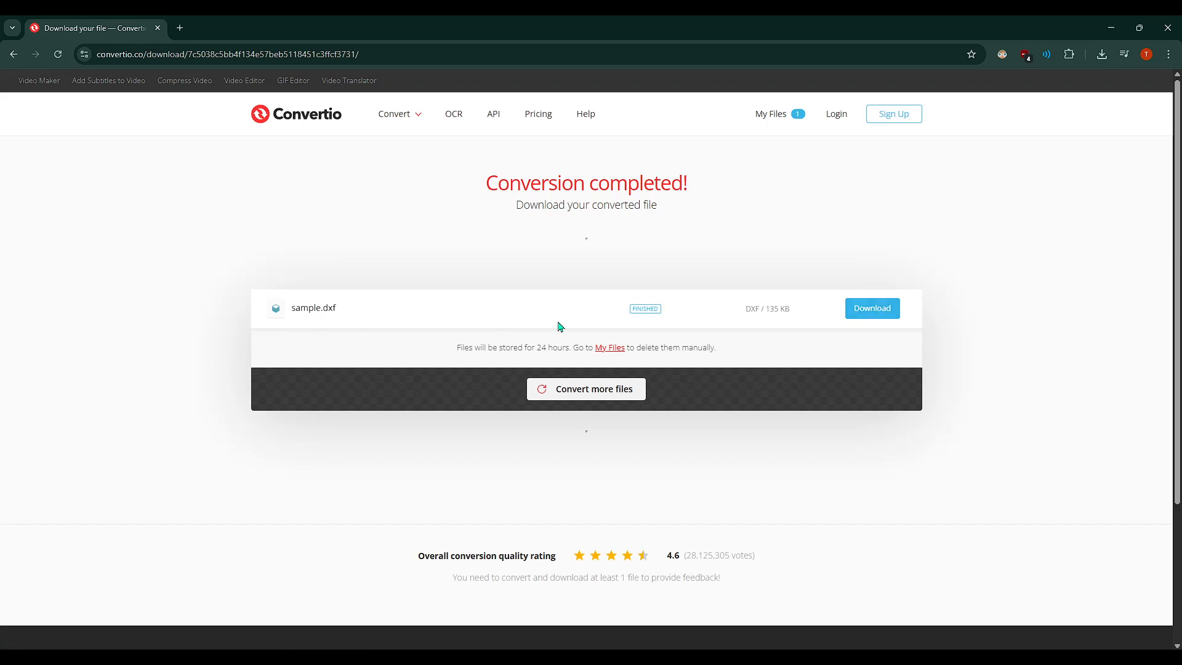
Step: Download the converted sample.dxf and launch it from the browser's downloads list
click(871, 308)
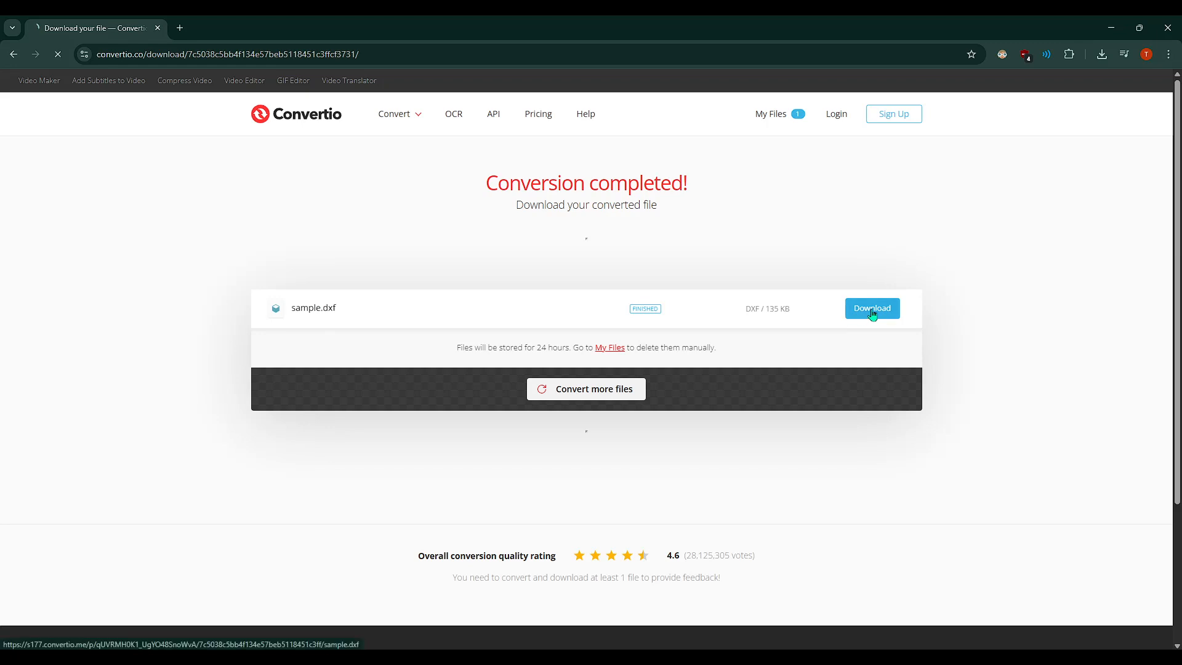
click(872, 307)
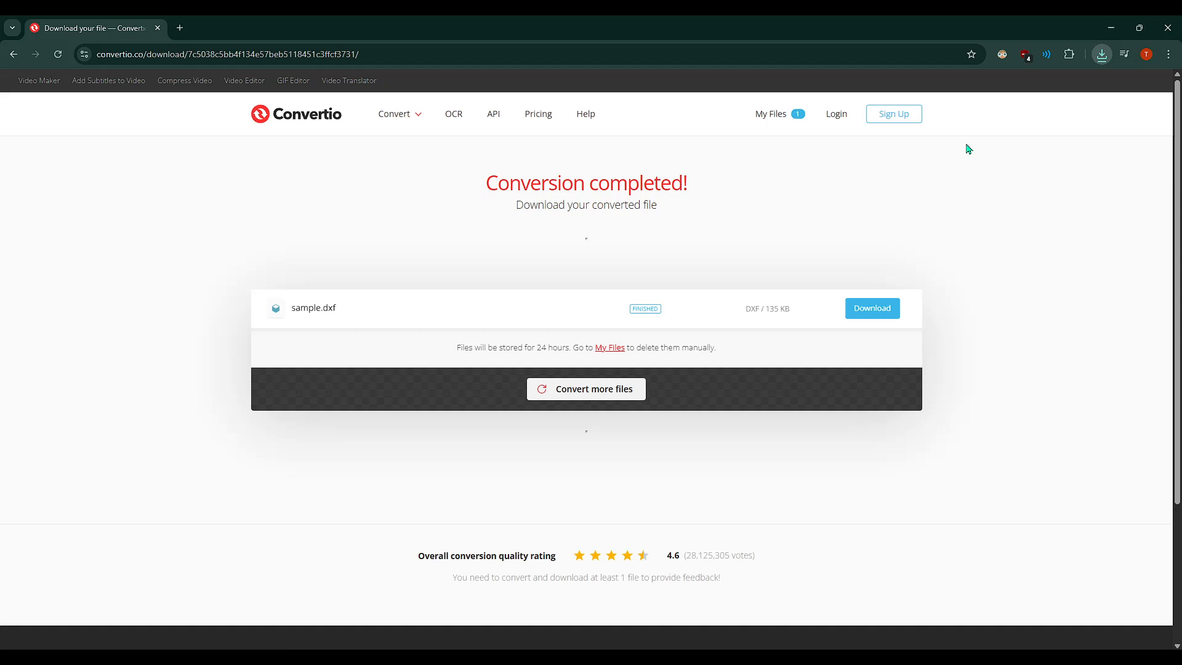
click(1101, 54)
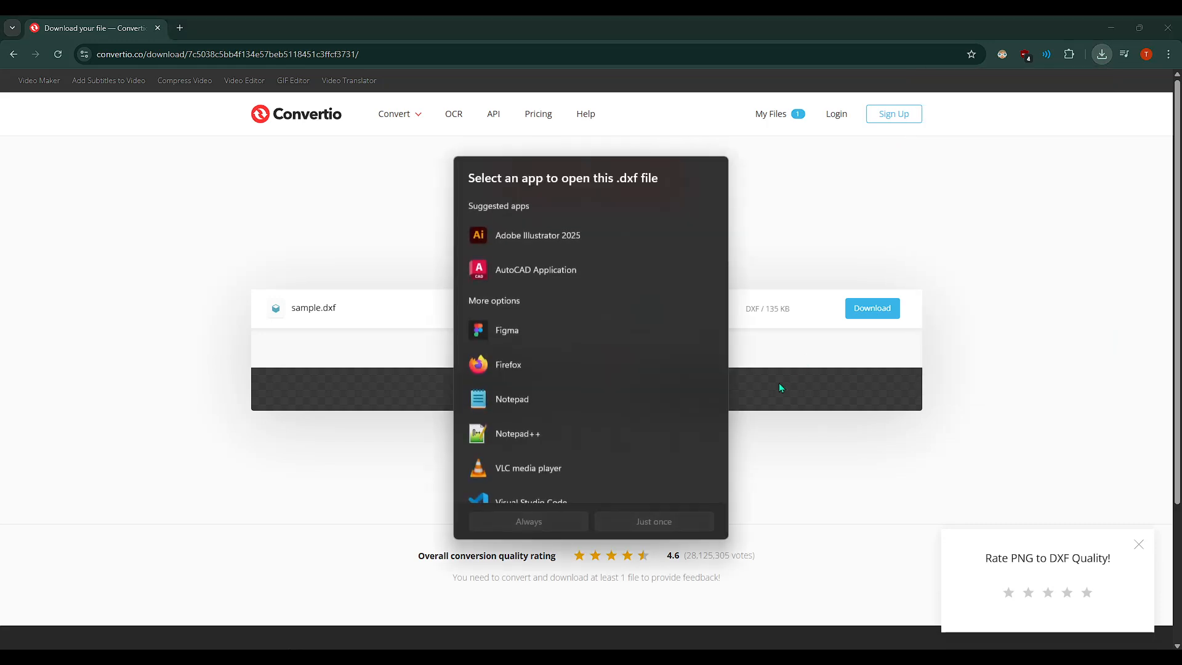
mouse_move(536, 269)
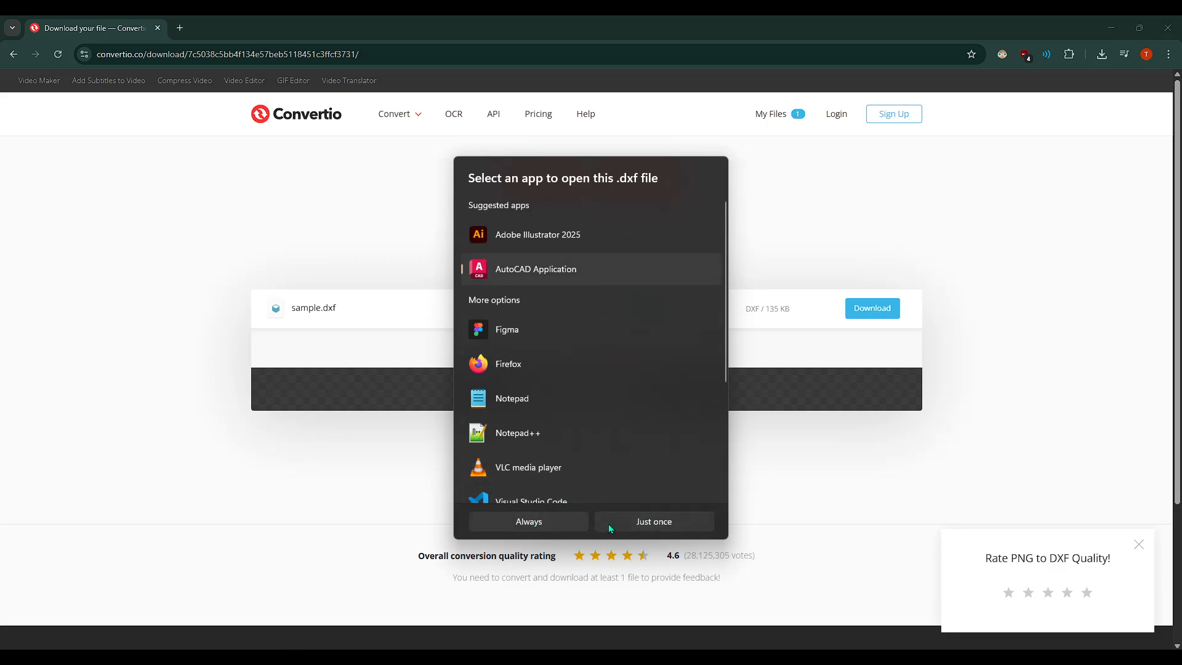
Step: Send sample.dxf to AutoCAD just once and bring the AutoCAD window forward
click(653, 521)
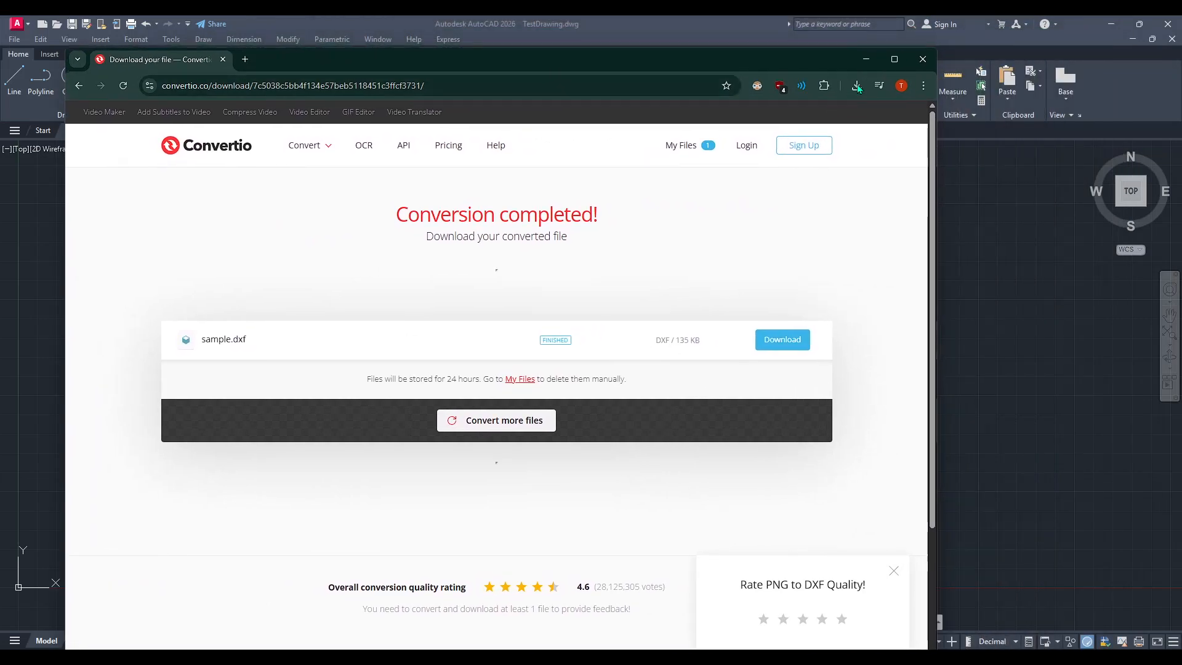
click(856, 85)
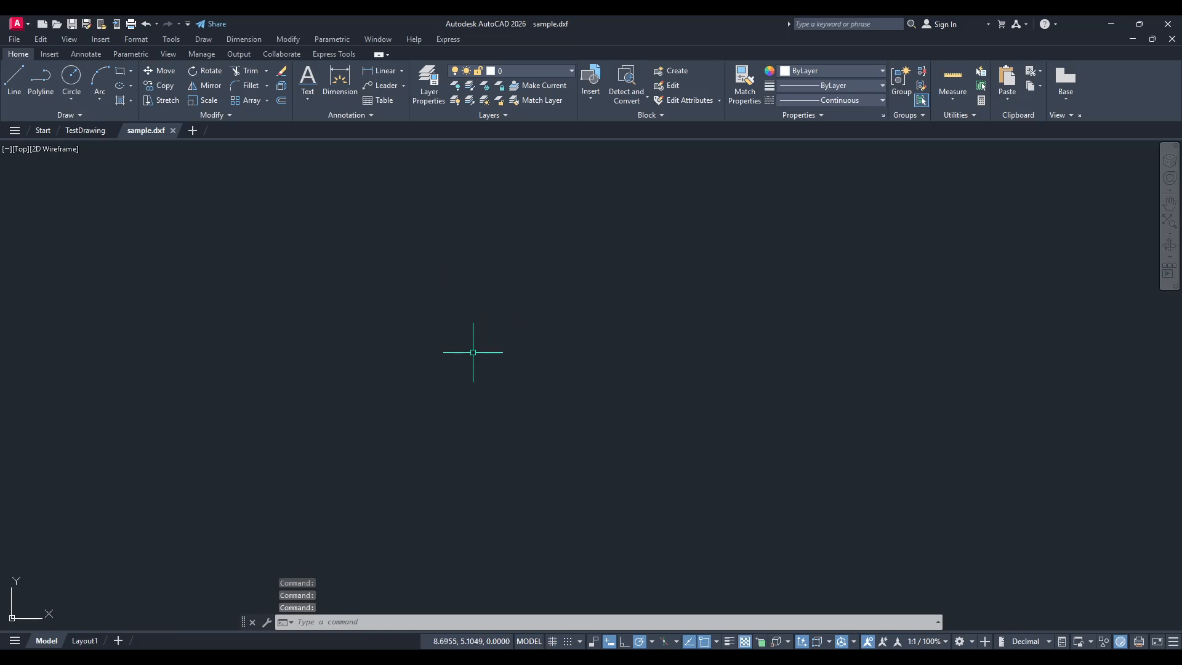
mouse_move(489, 347)
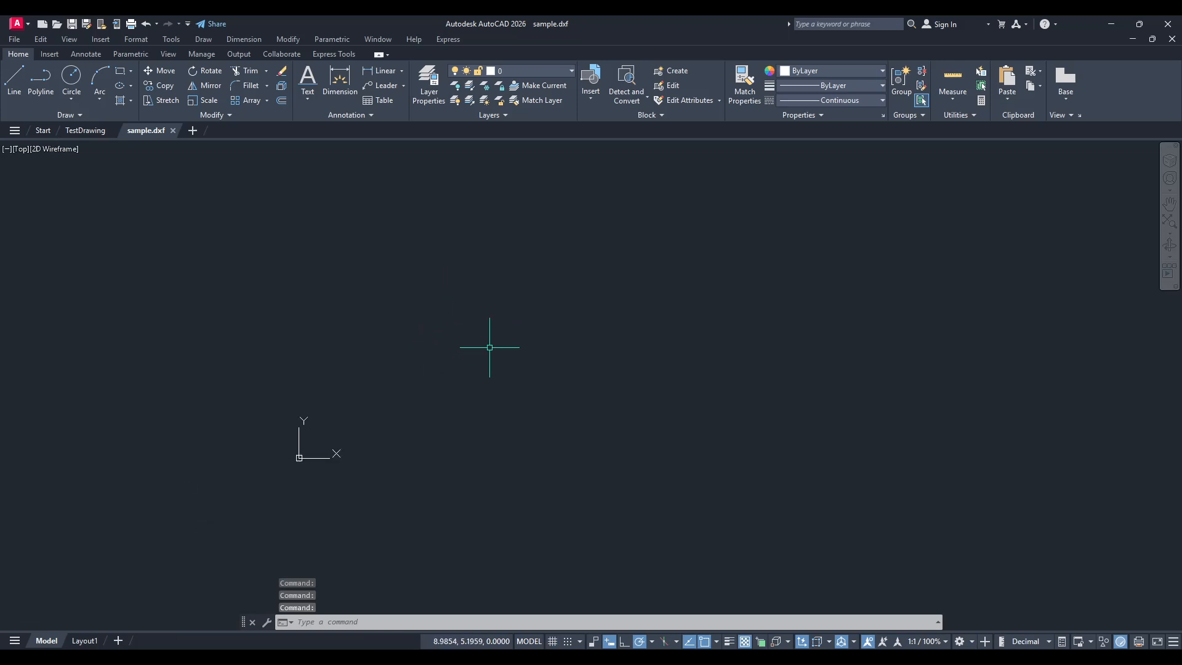